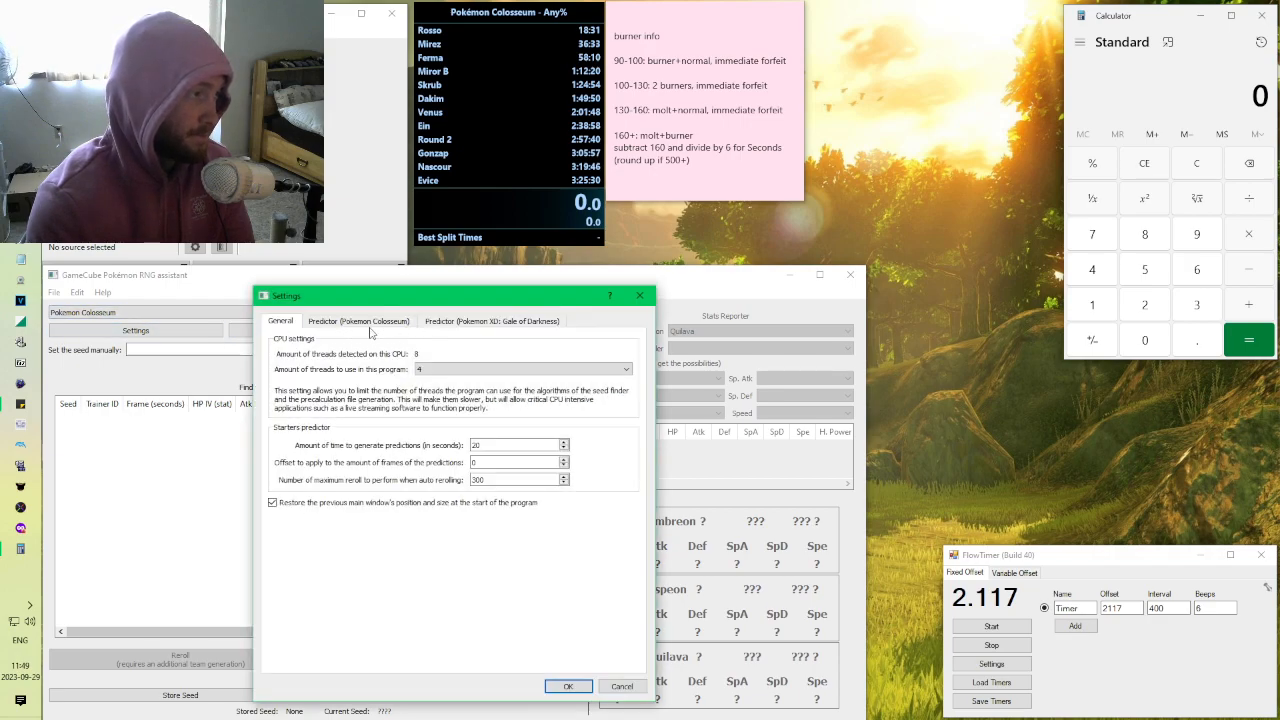
Step: Check the Colosseum Espeon IV, nature and hidden power filters, then accept the settings
left_click(359, 321)
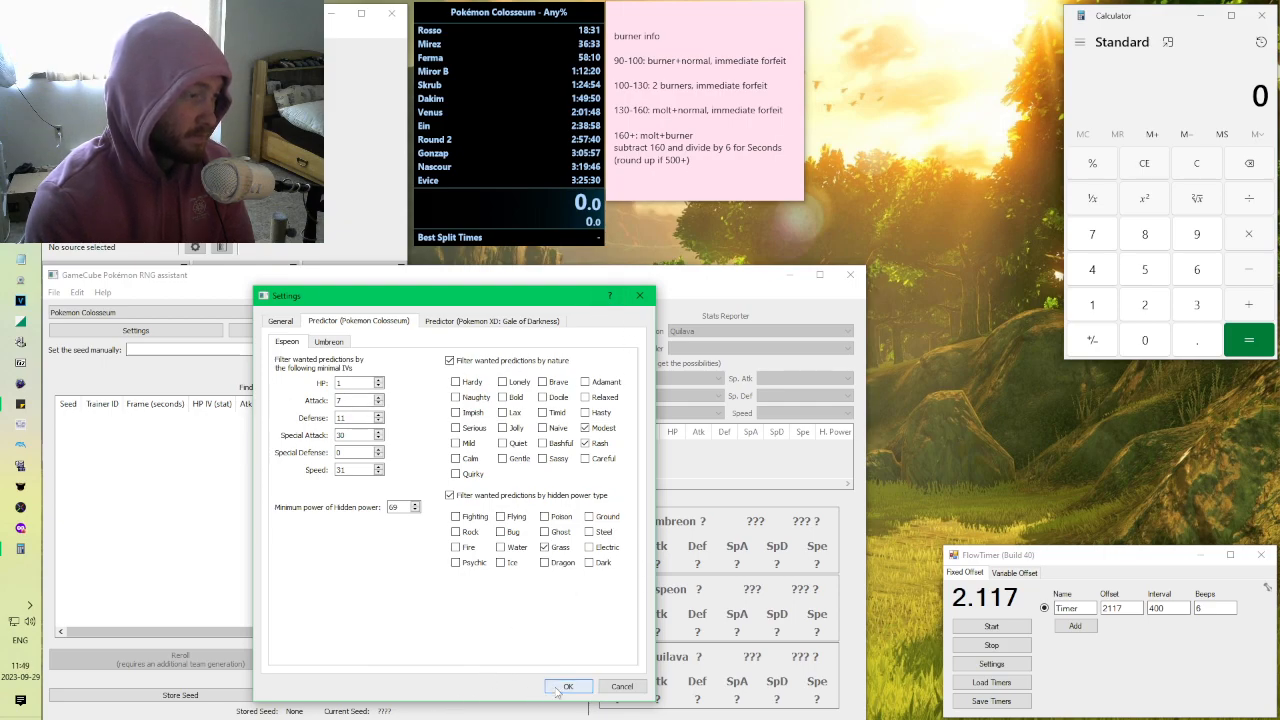
left_click(567, 686)
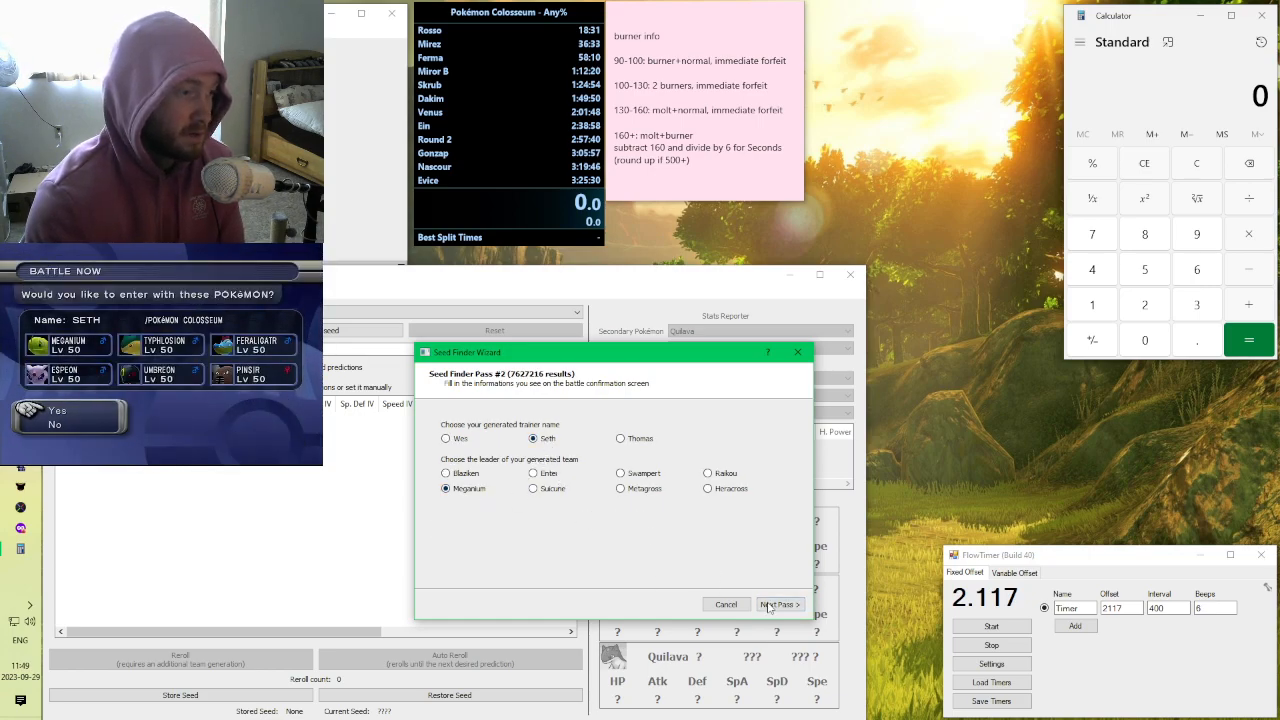
Step: Submit passes Seth/Meganium, Thomas/Raikou, Seth/Blaziken, Thomas/Raikou until the End page appears
left_click(779, 604)
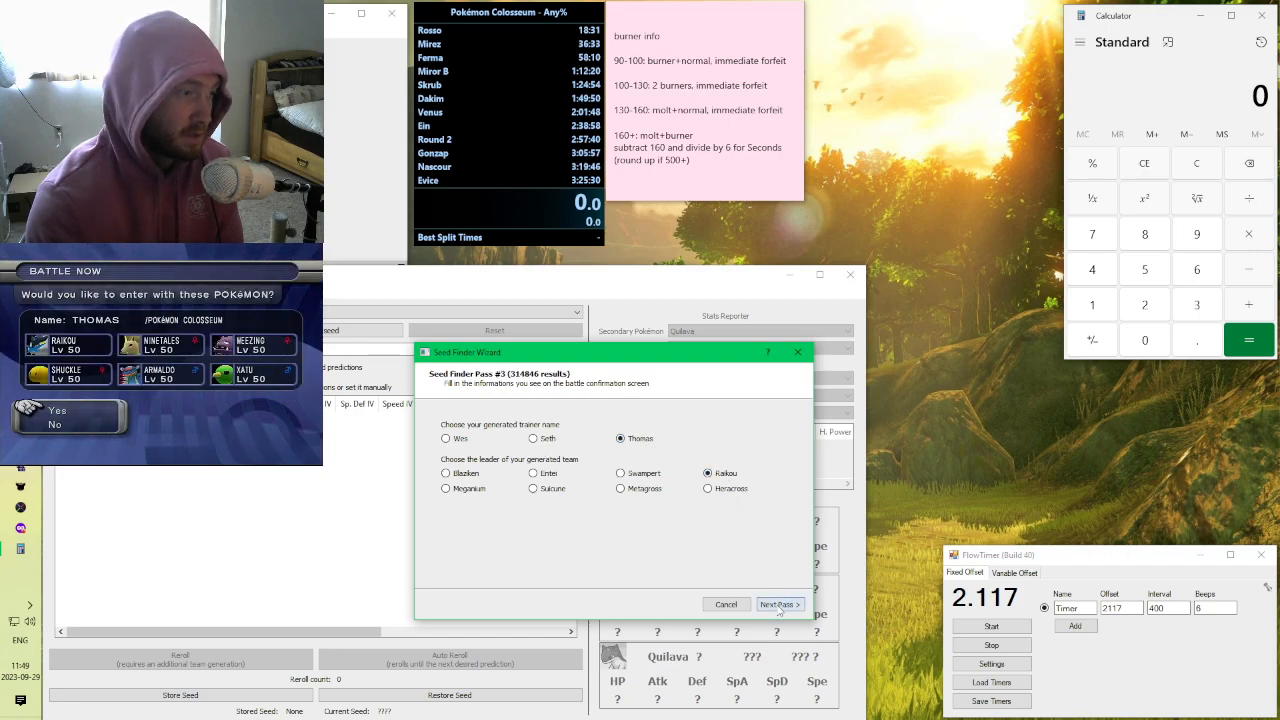
left_click(779, 604)
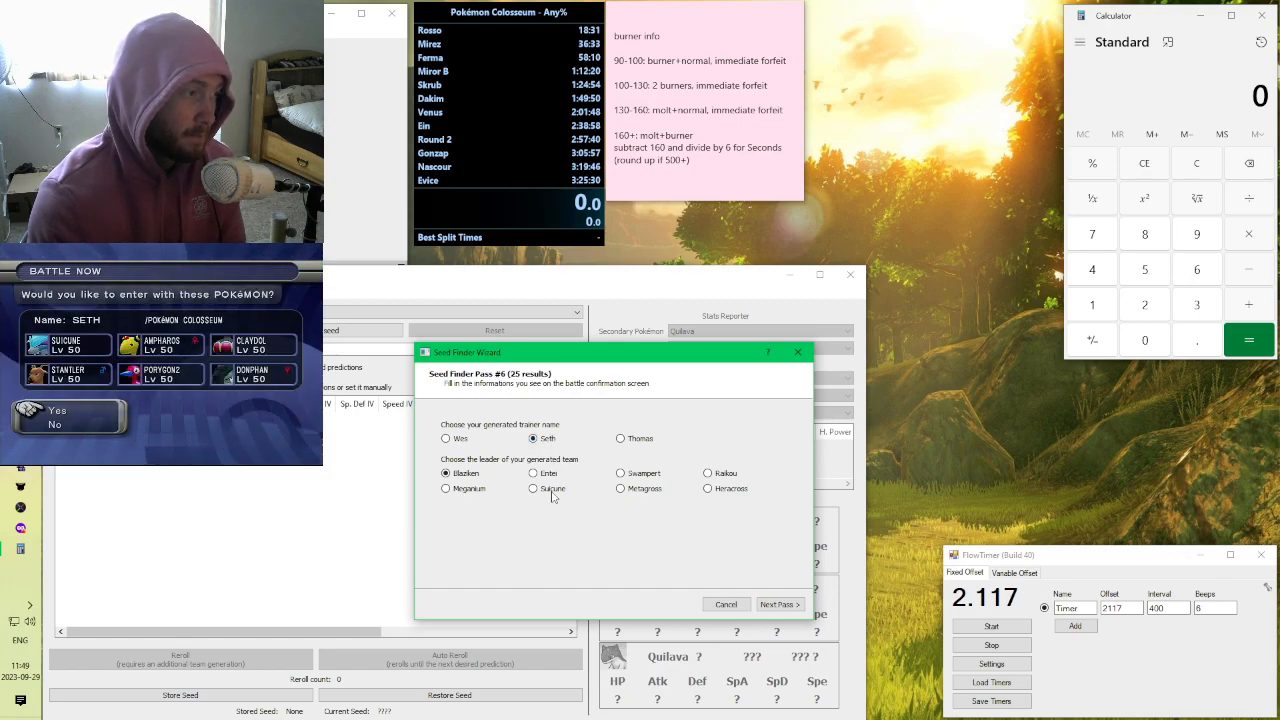
left_click(446, 438)
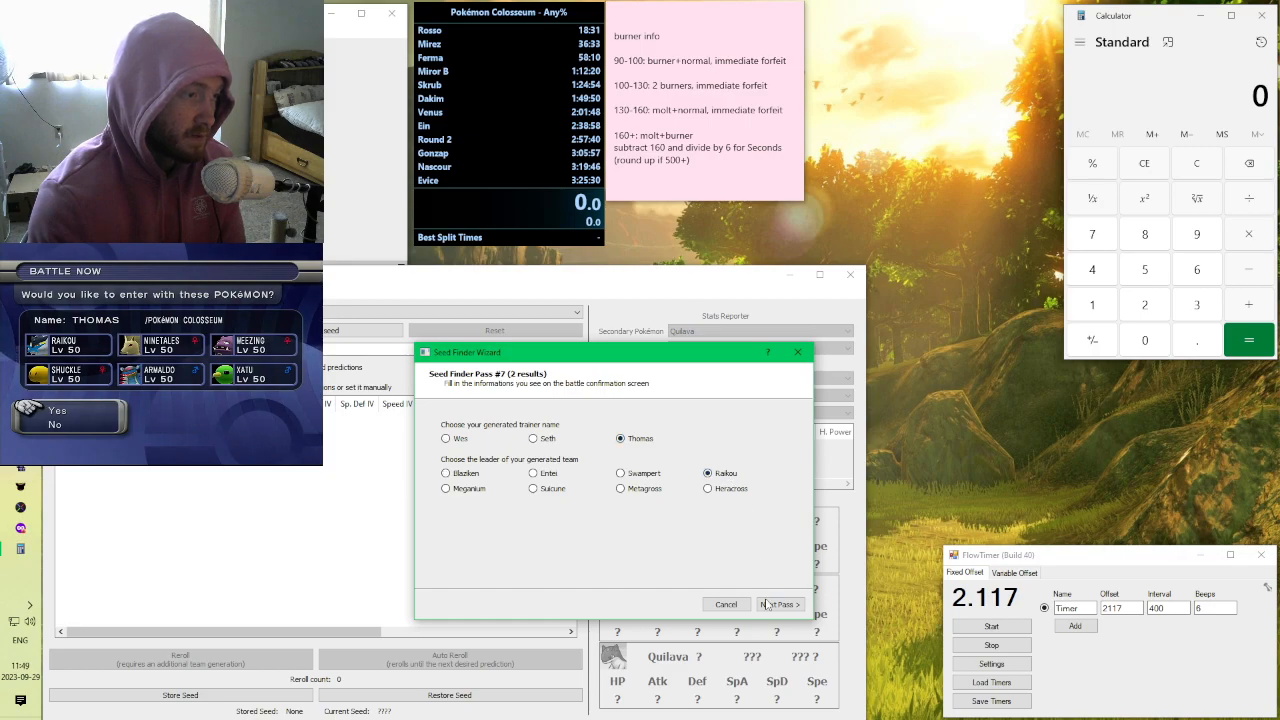
left_click(780, 604)
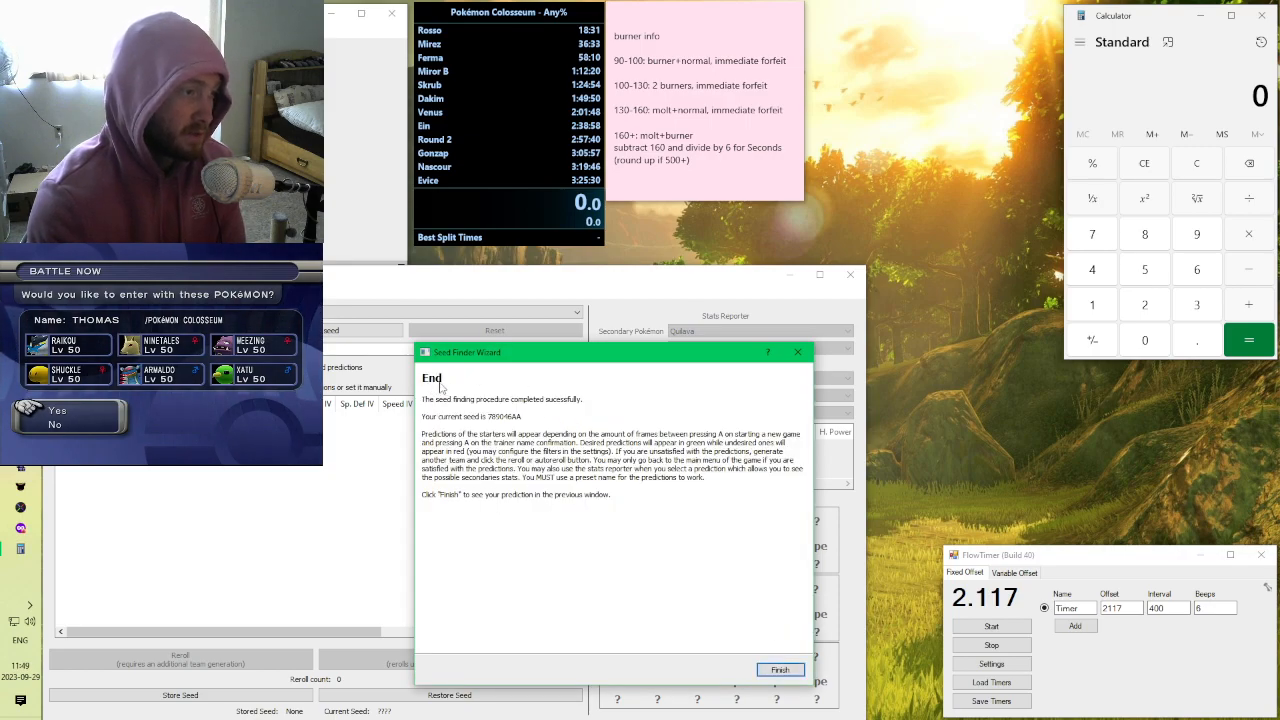
Step: Finish the wizard, acknowledge the 118-reroll desired prediction, and reposition the assistant window
left_click(779, 669)
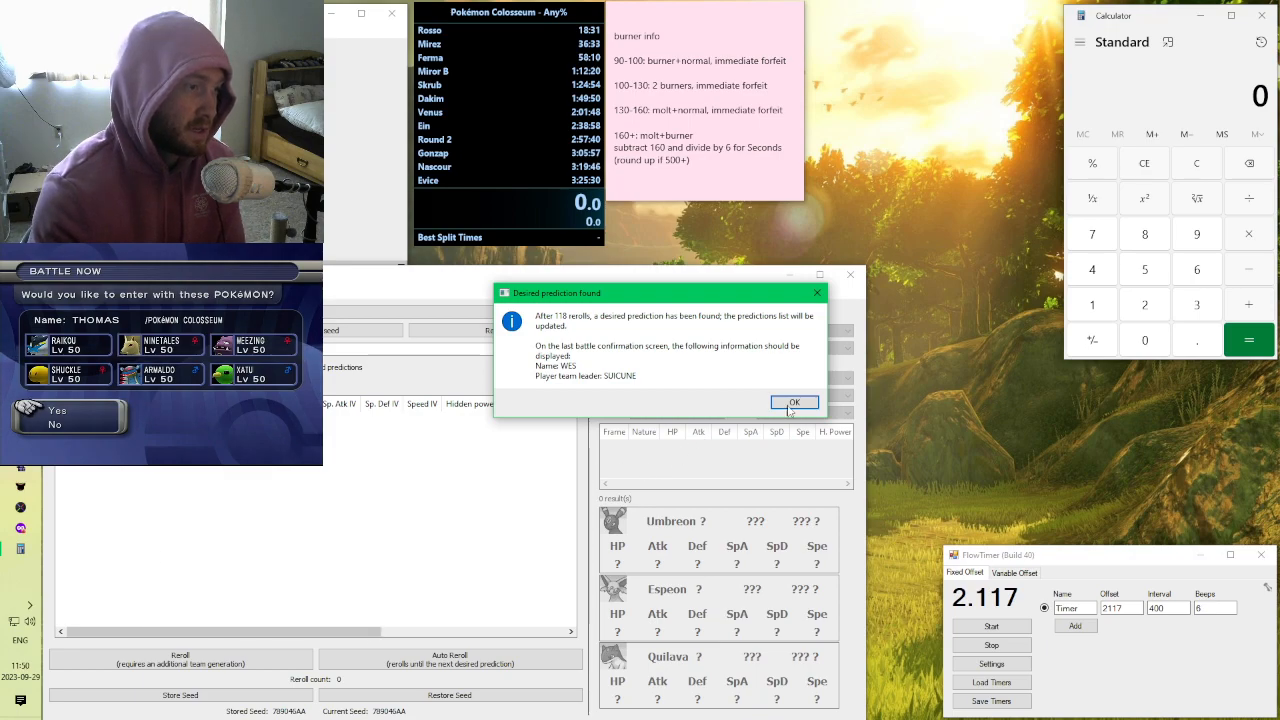
left_click(794, 402)
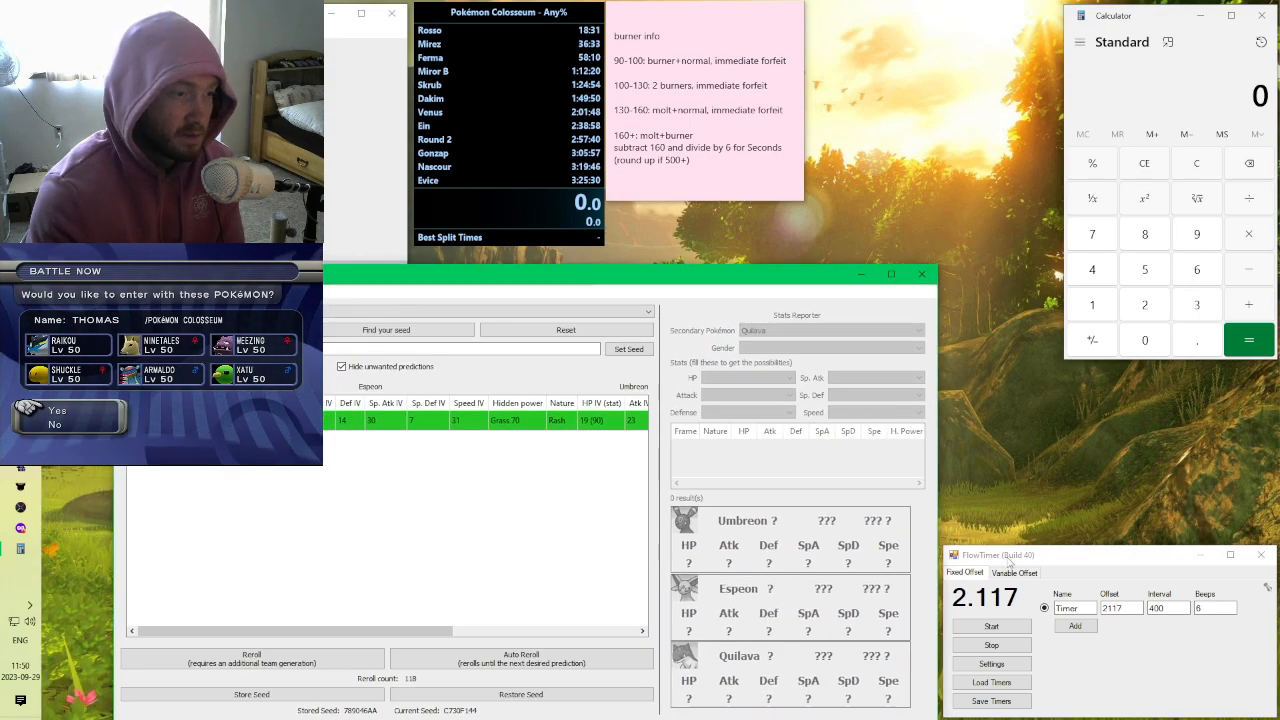
left_click_drag(1000, 555, 735, 89)
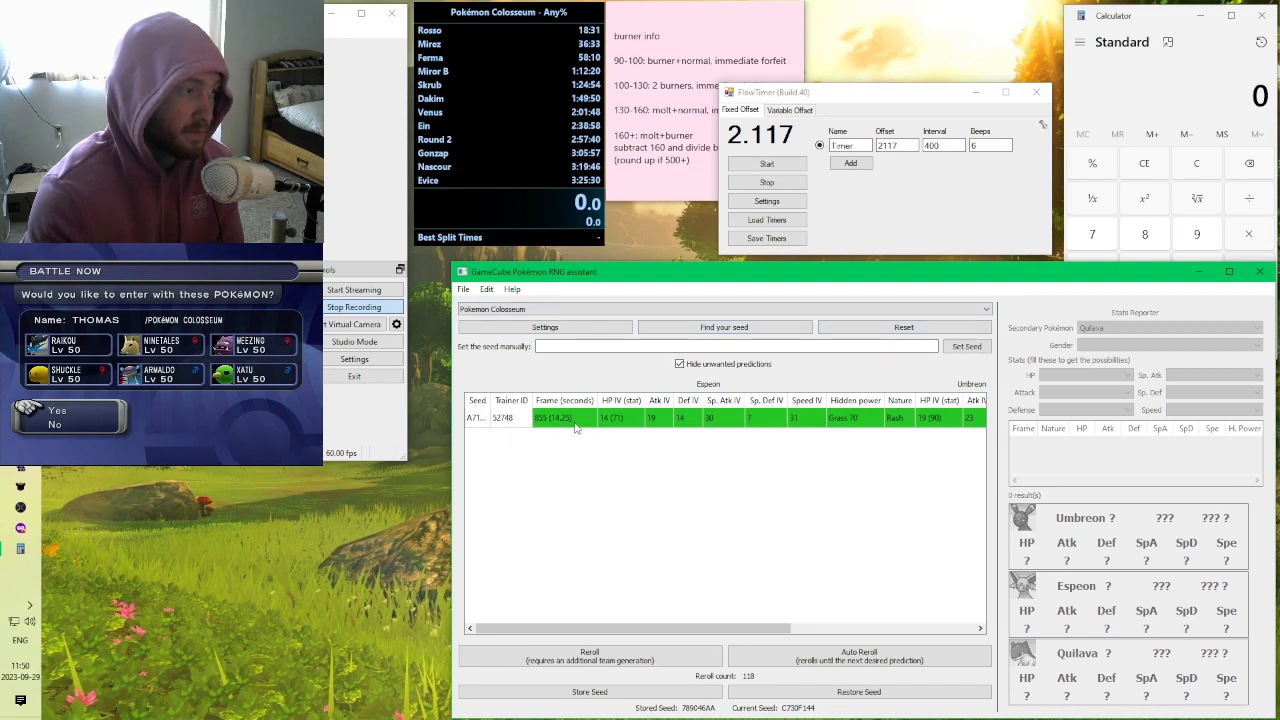
mouse_move(589, 655)
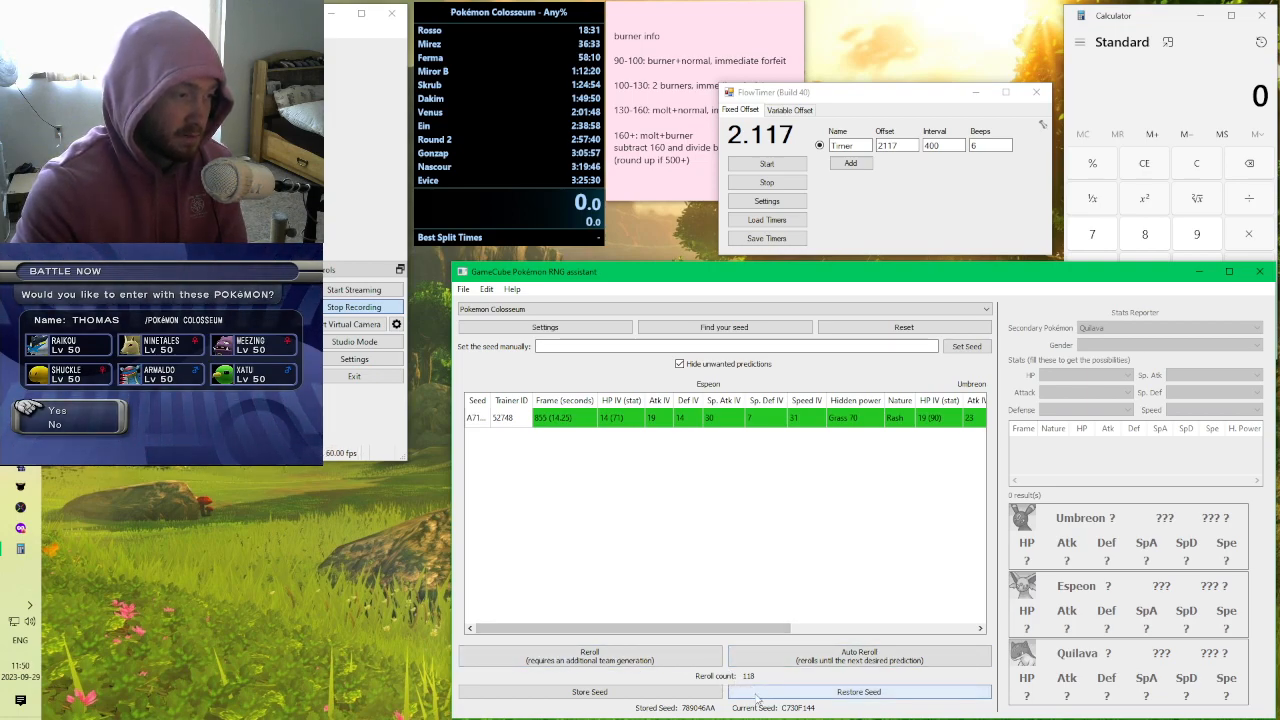
Step: Restore seed 789046AA, re-find the desired prediction, and store seed C730F144
left_click(858, 691)
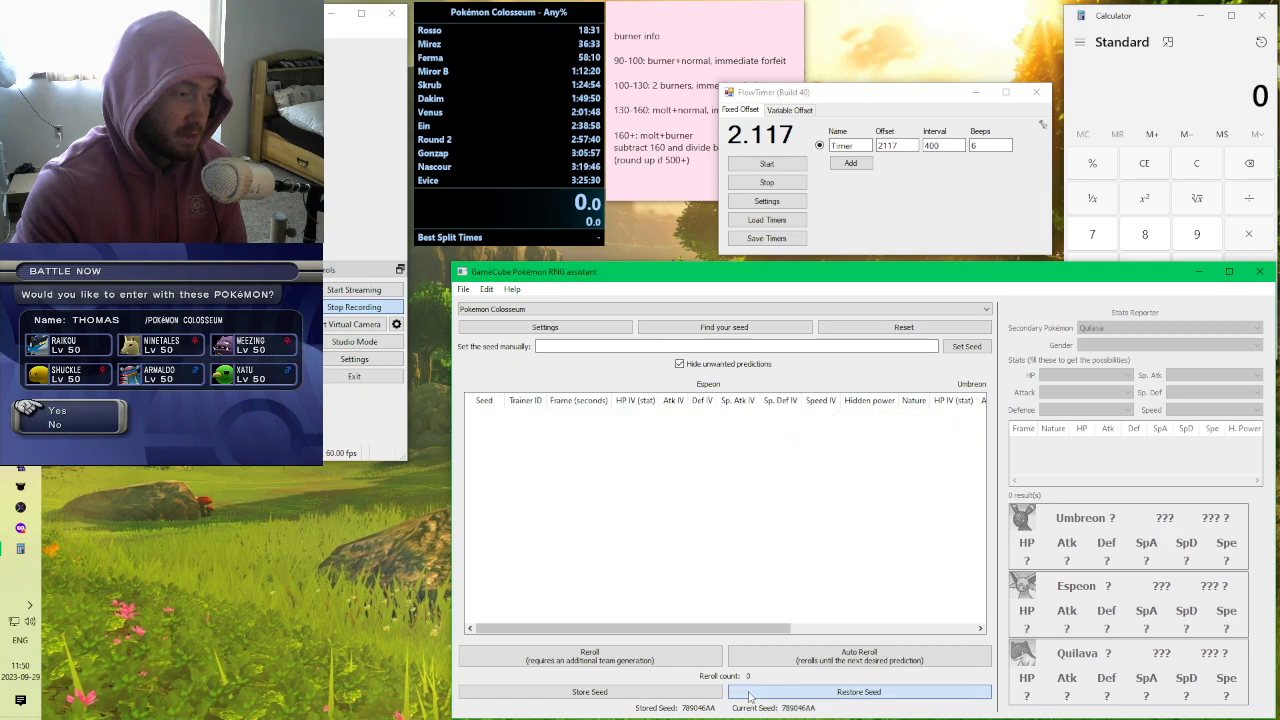
left_click(858, 655)
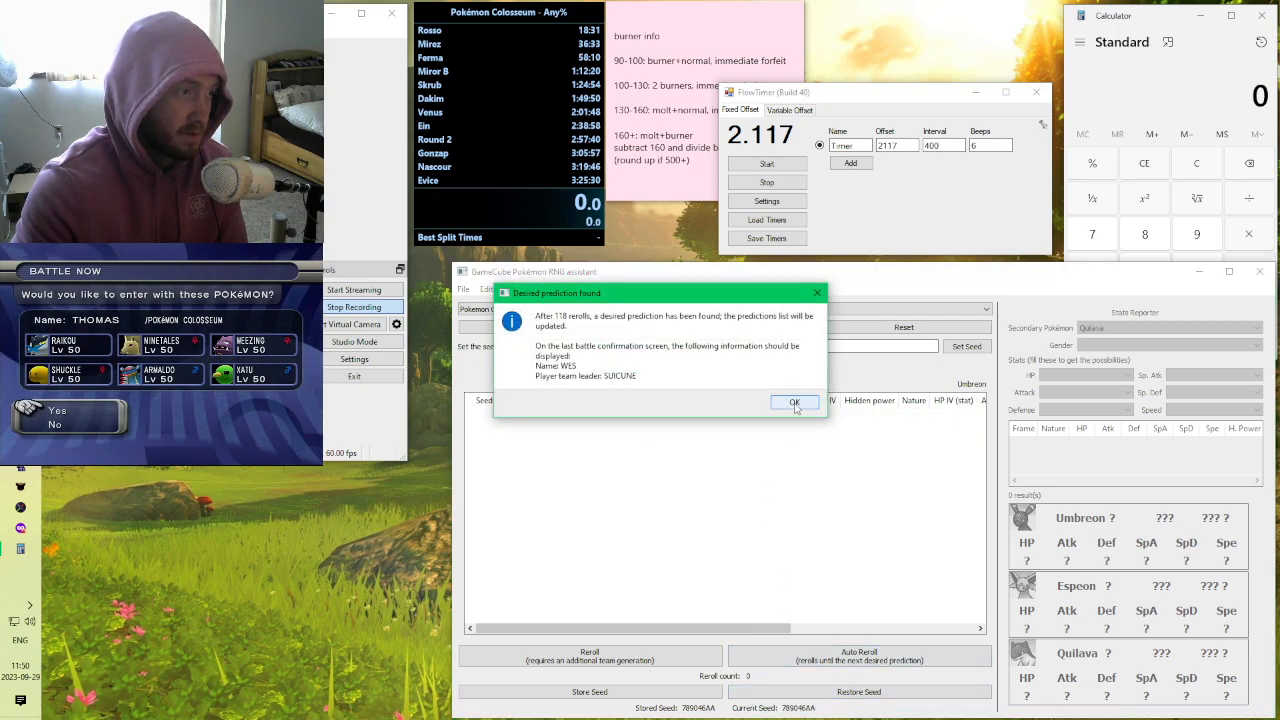
left_click(794, 402)
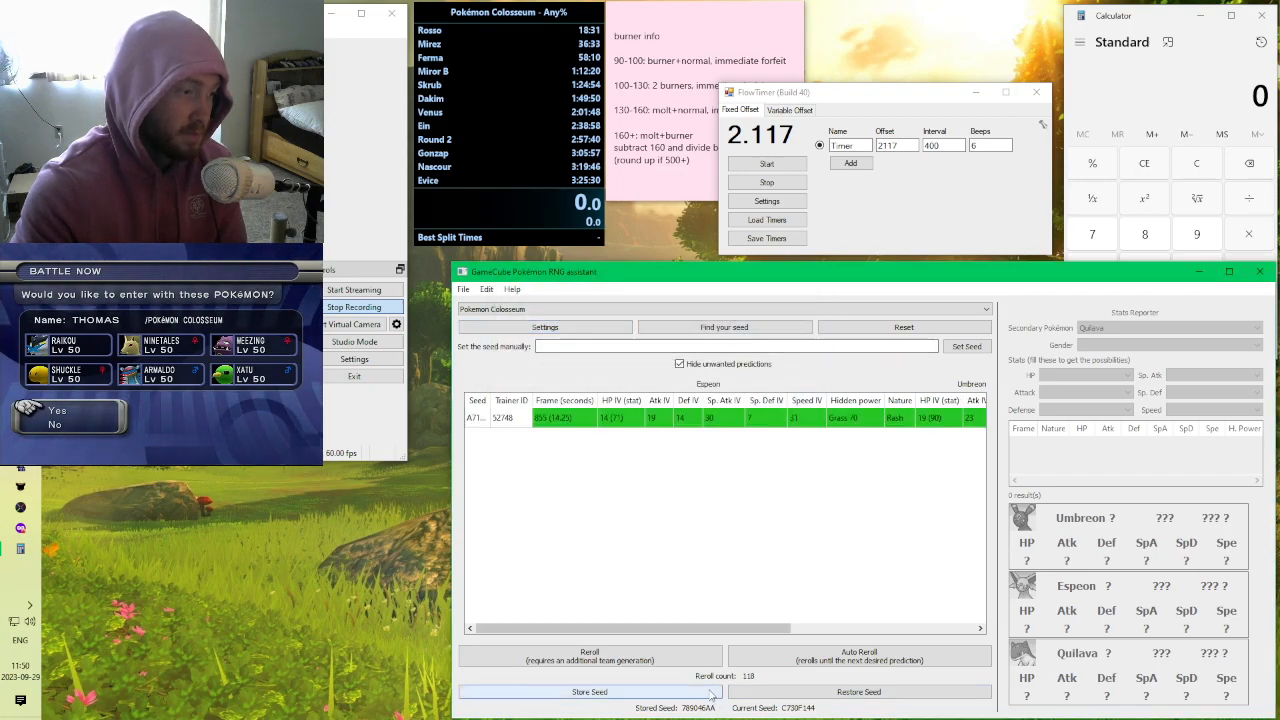
left_click(590, 691)
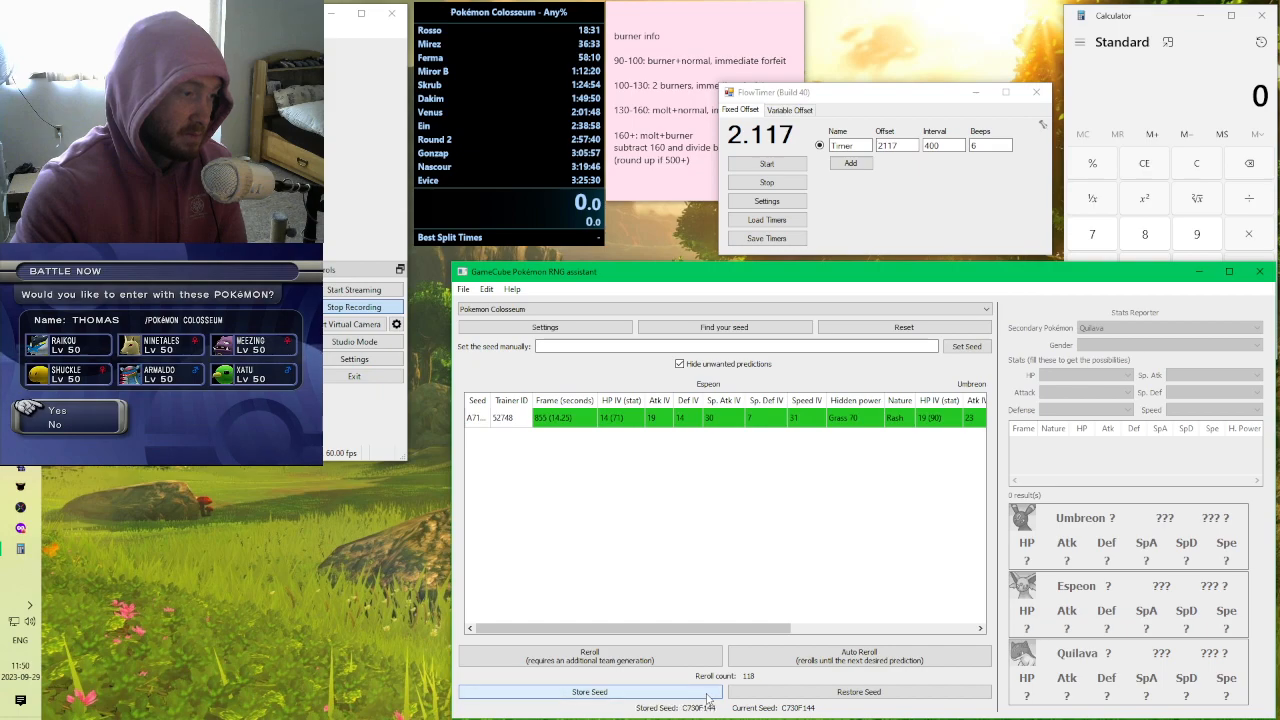
Step: Test a single reroll, then restore stored seed C730F144 and its prediction
left_click(858, 655)
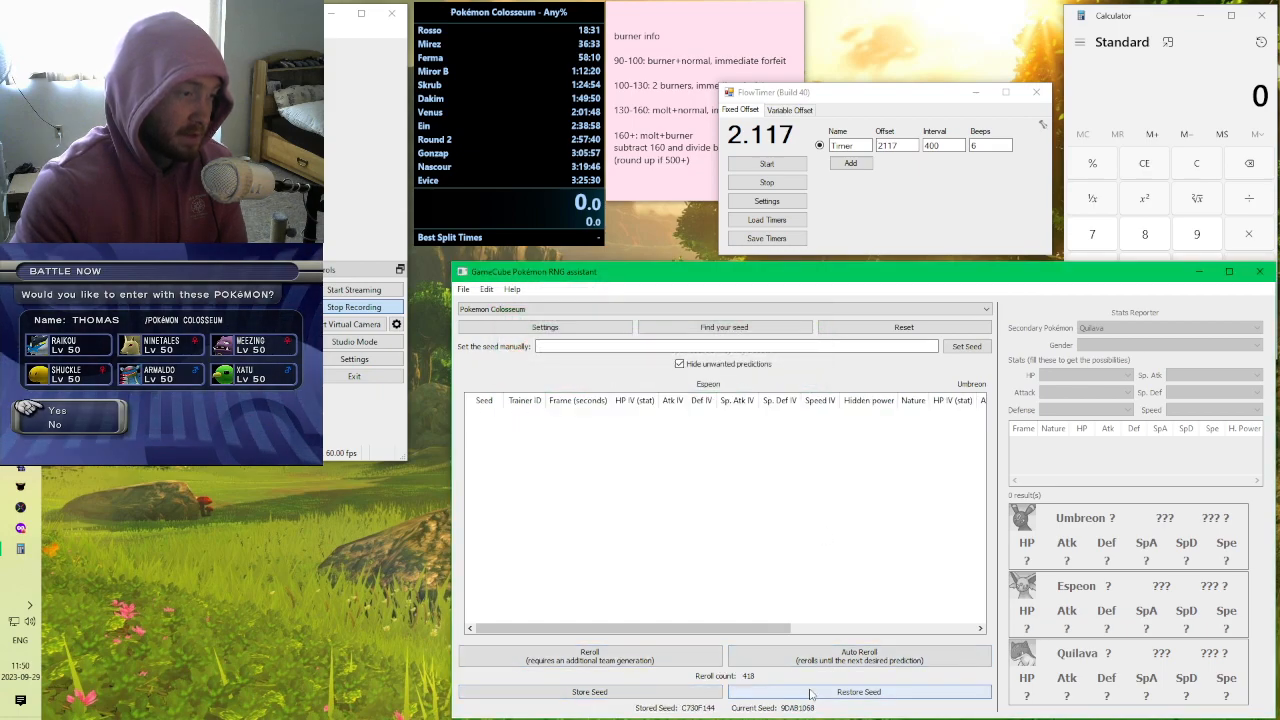
left_click(858, 691)
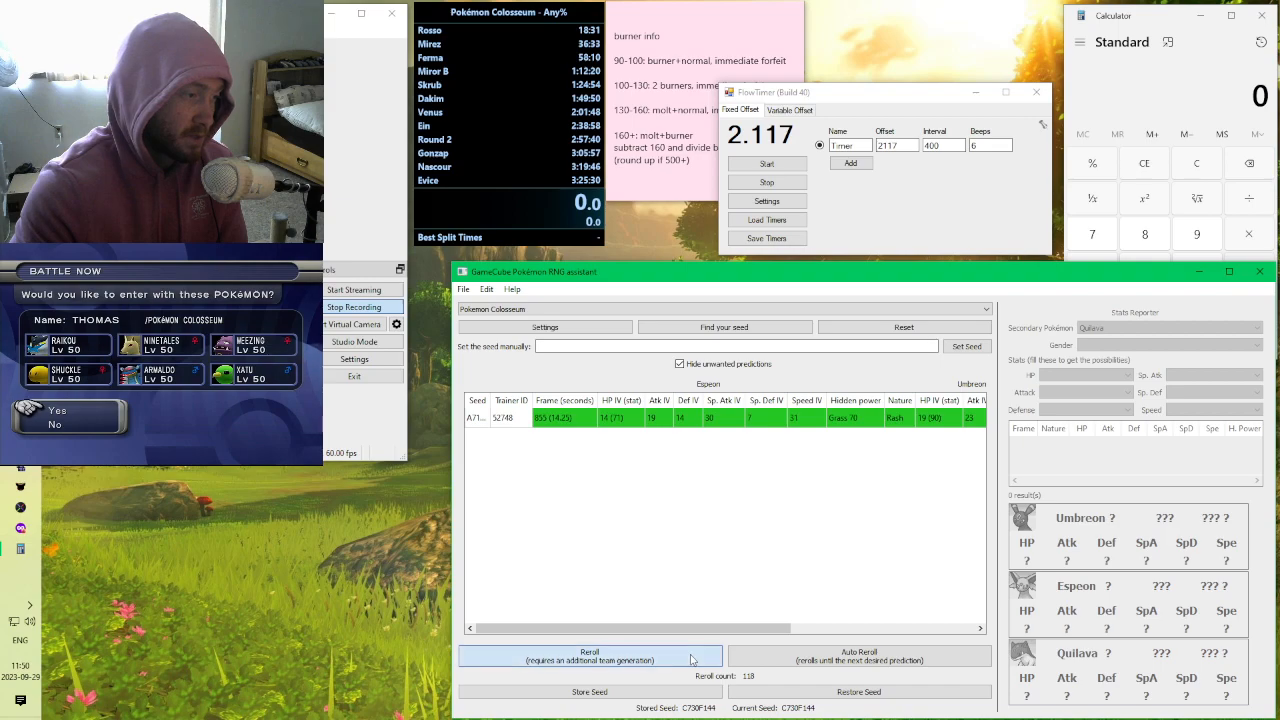
left_click(590, 655)
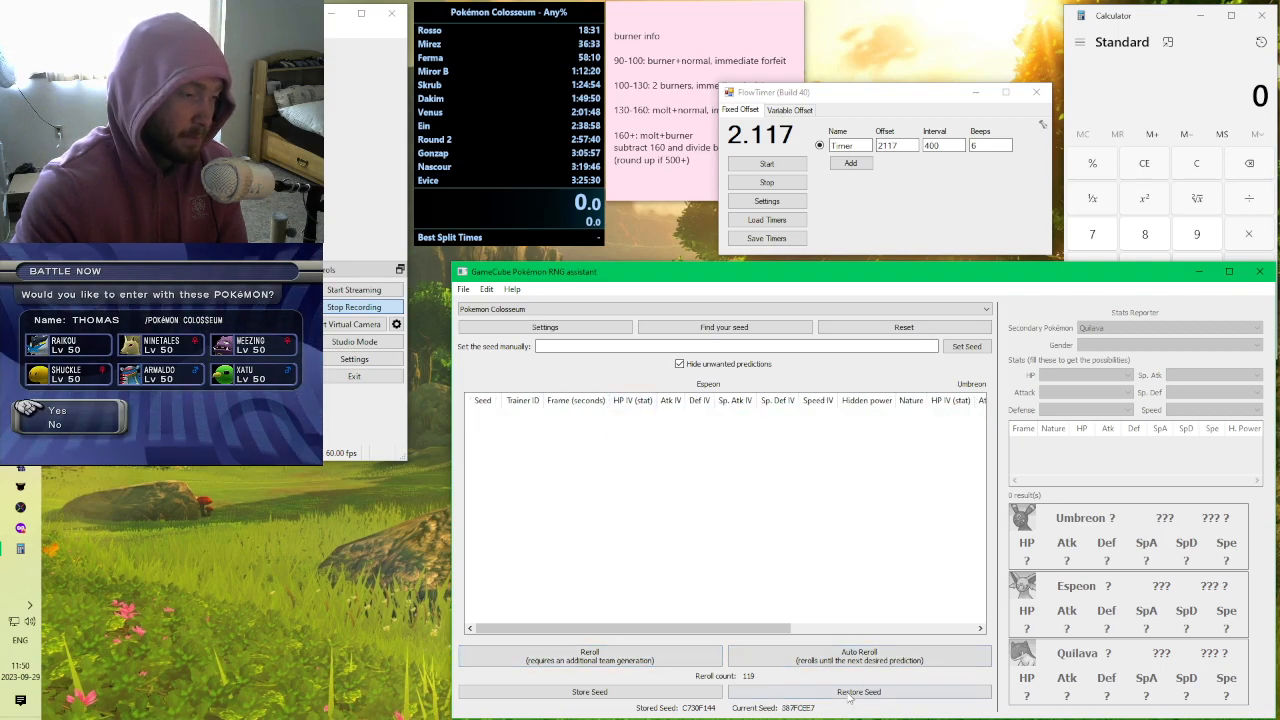
left_click(858, 691)
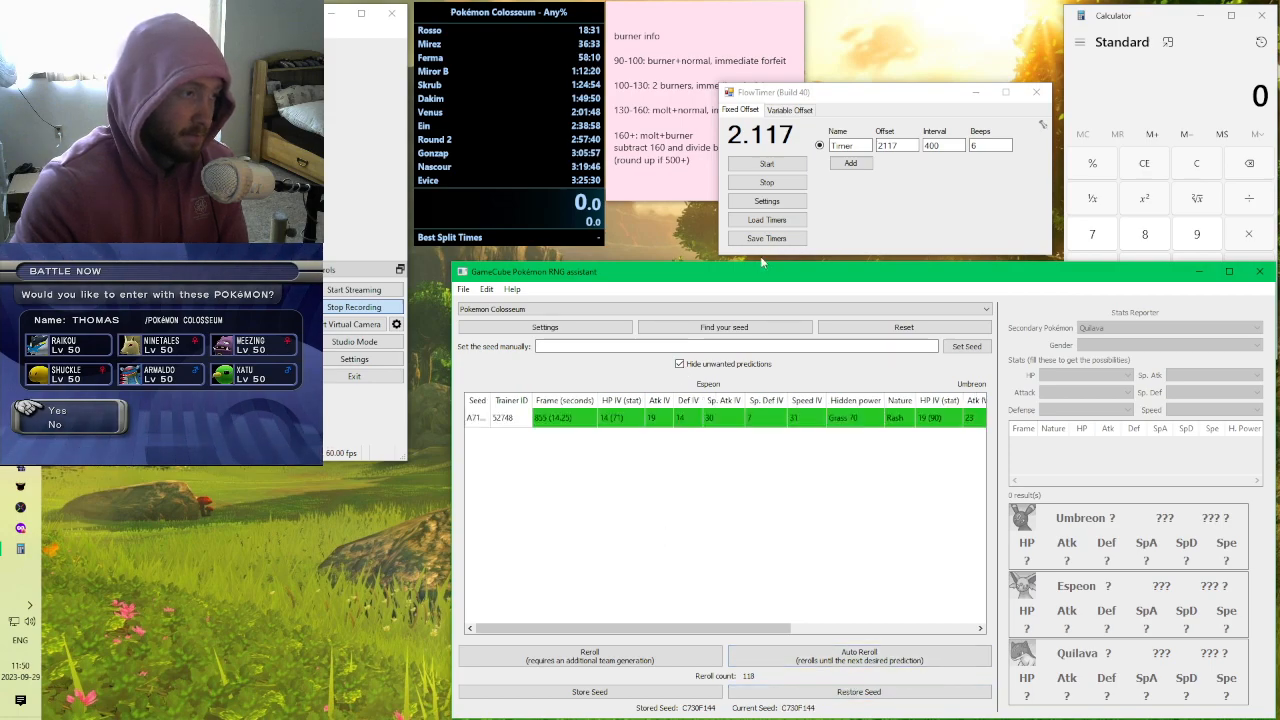
mouse_move(555, 430)
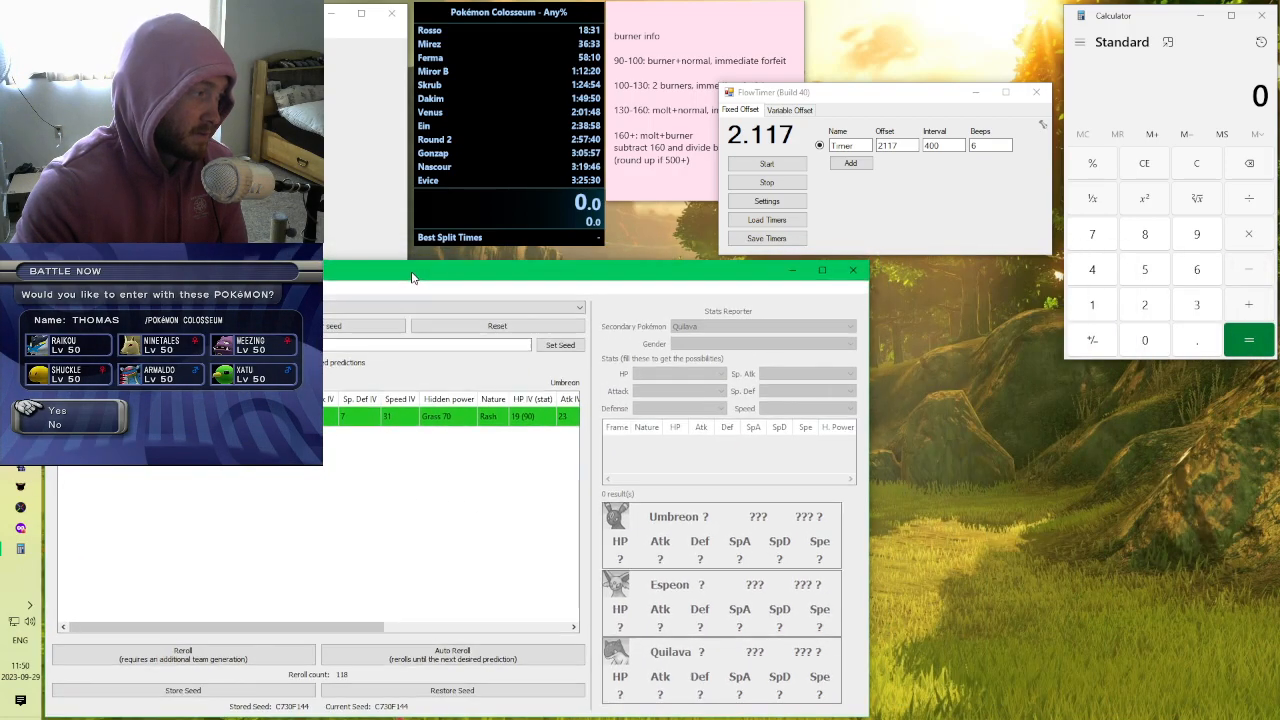
Step: Drag the assistant window down and away from the calculator
left_click_drag(850, 92, 1090, 548)
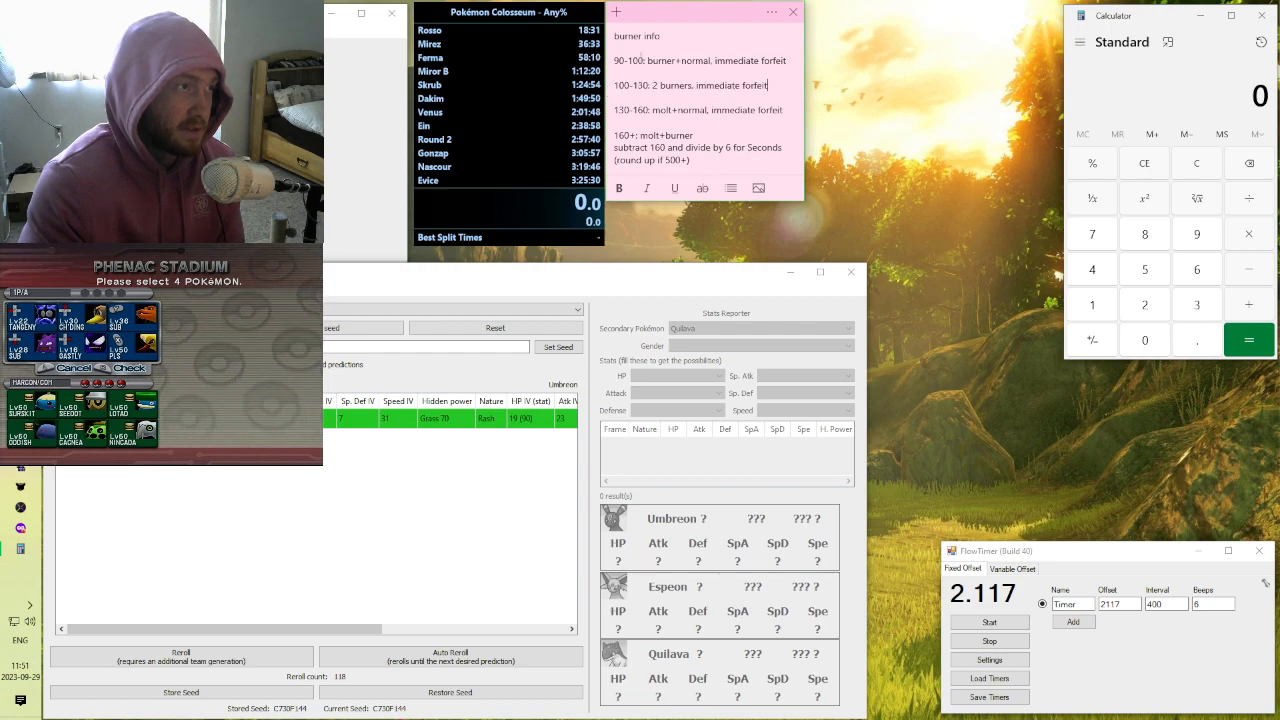
Step: Highlight words such as 'burner' in the burner info sticky note while reading
double_click(678, 60)
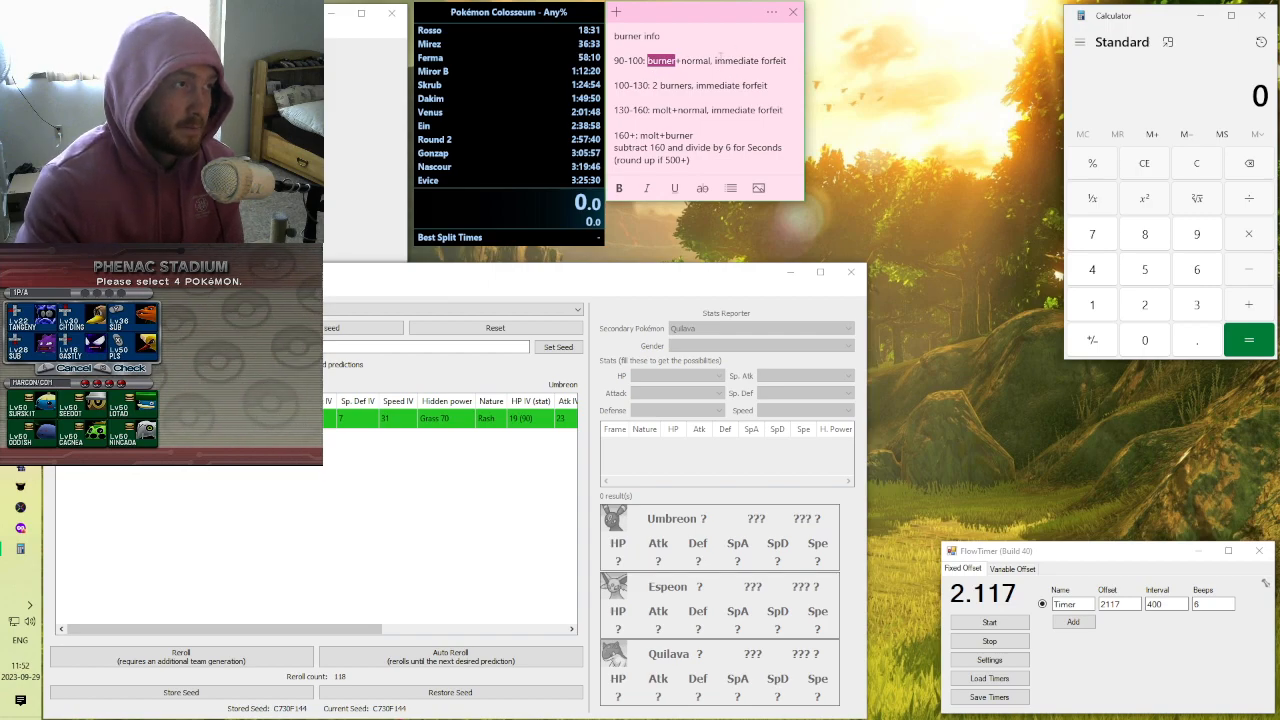
double_click(695, 60)
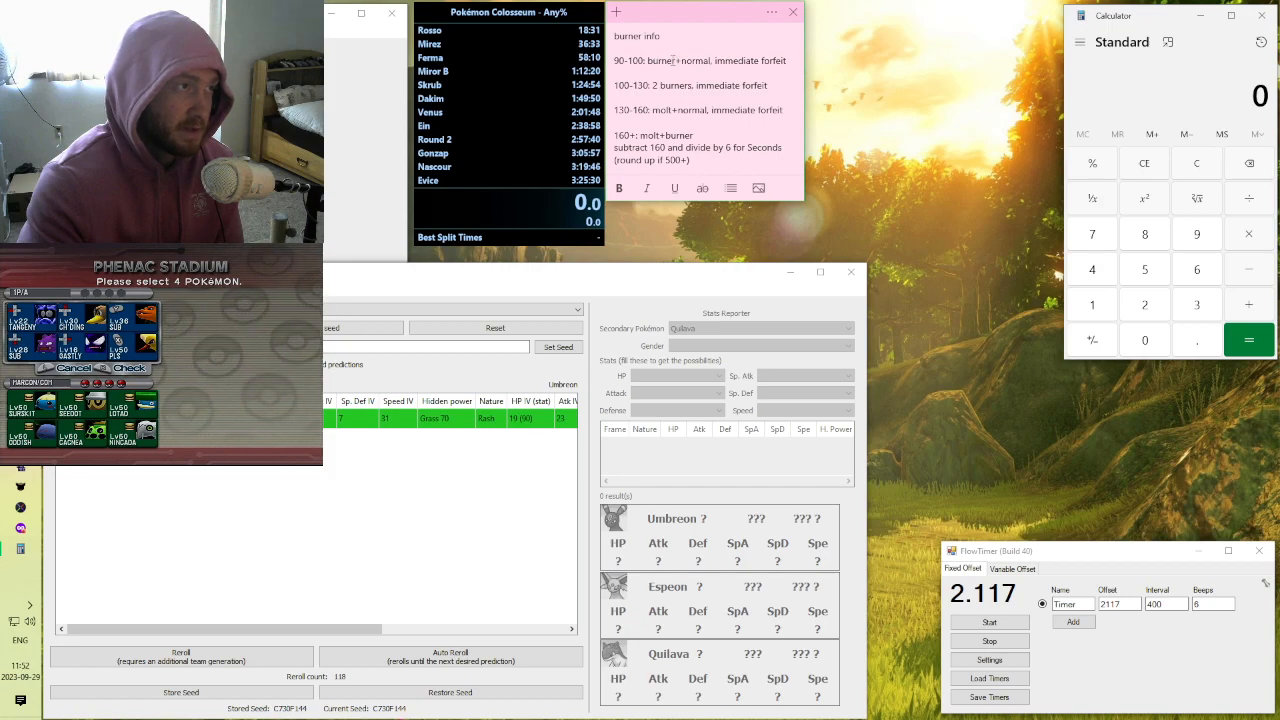
double_click(667, 85)
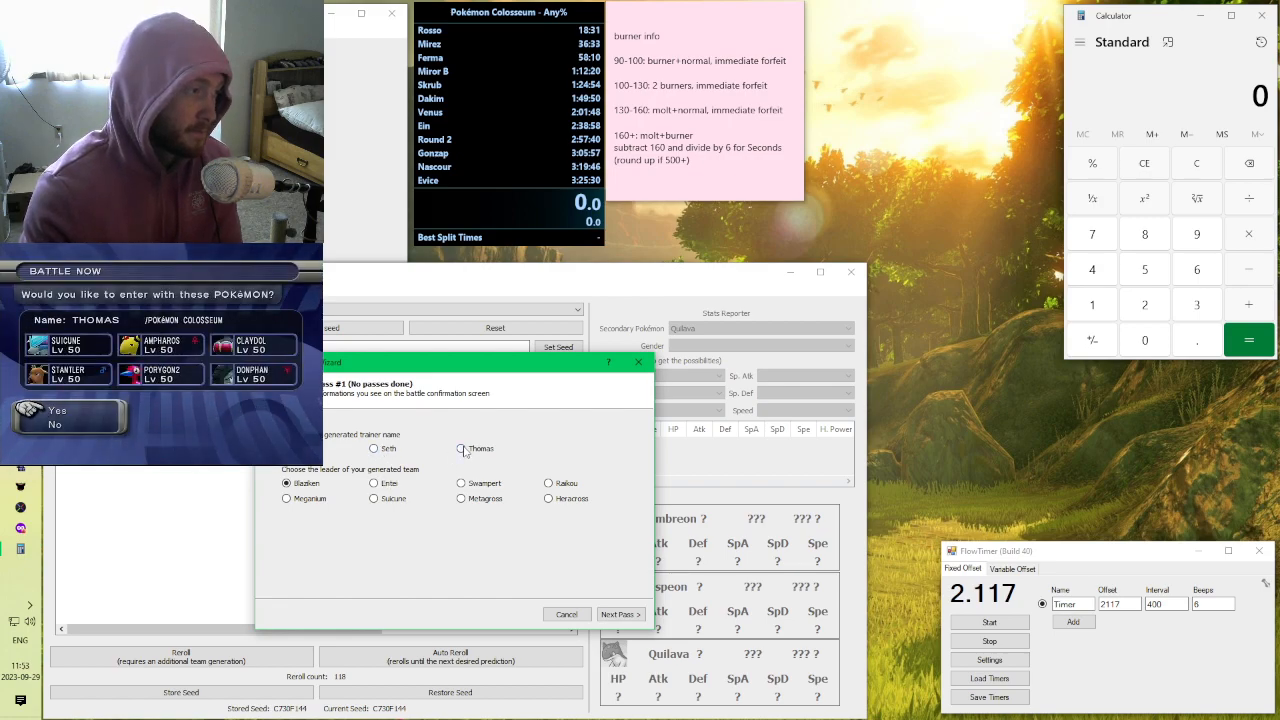
Step: Pick Thomas as trainer name and submit this seed finder pass
left_click(375, 448)
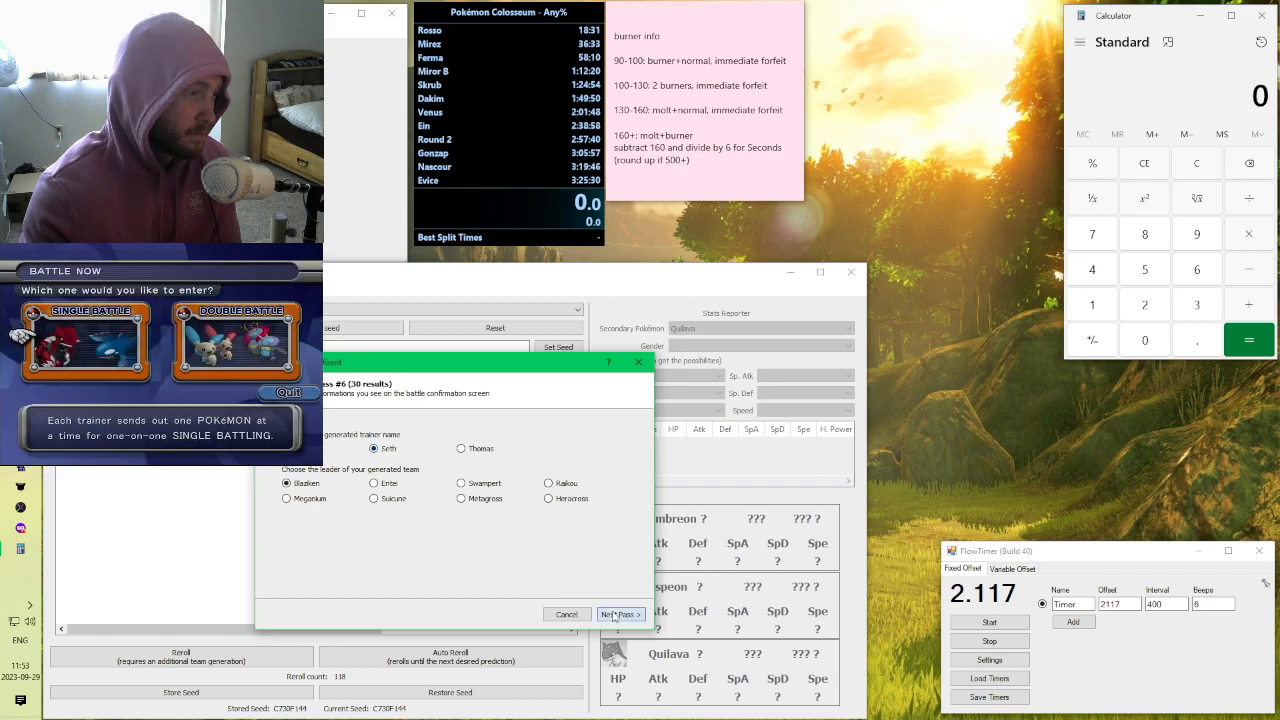
left_click(620, 614)
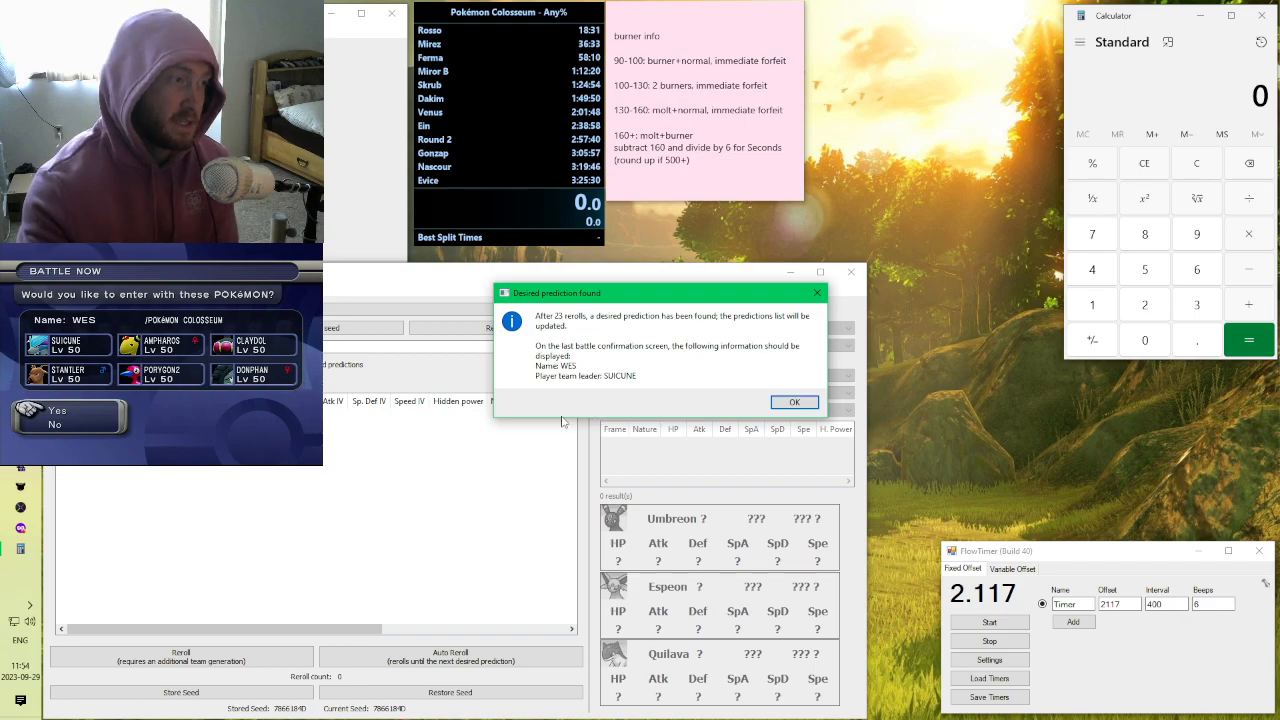
Step: Dismiss the 'Desired prediction found' notice for the 23-reroll Wes/Suicune team
left_click(794, 402)
type("240")
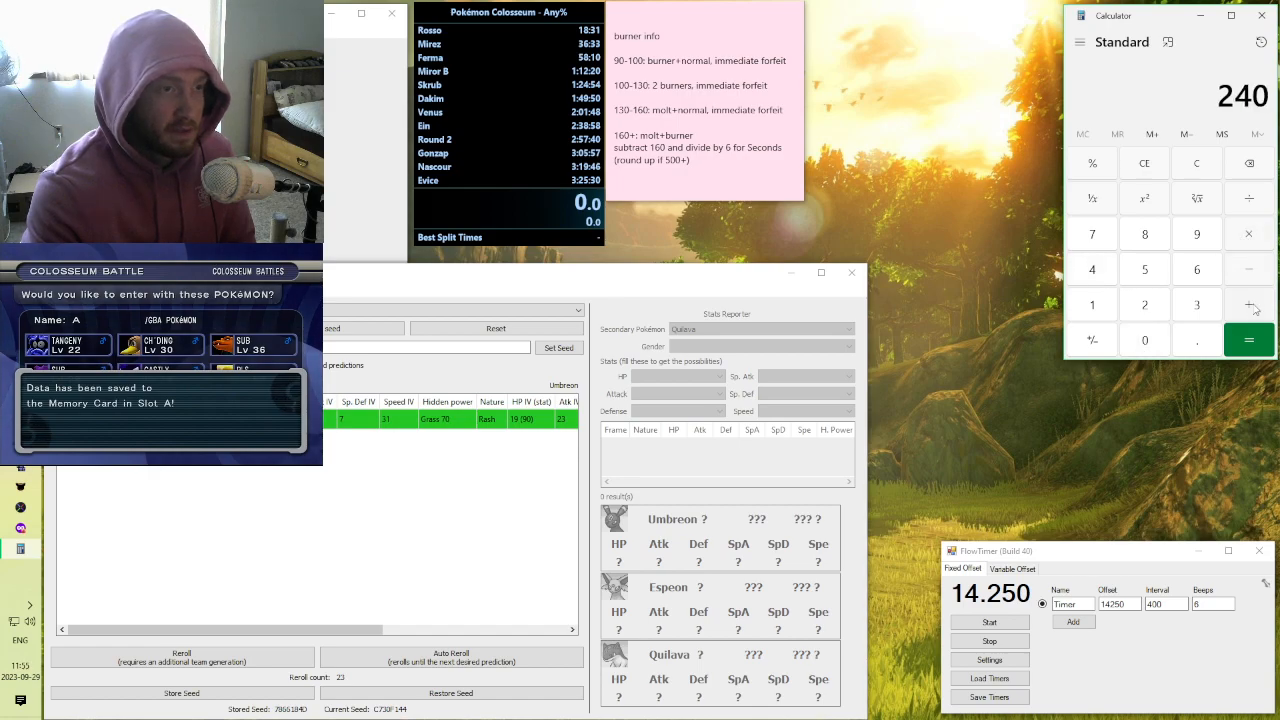
Step: Press the calculator's minus key to begin subtracting from 240
left_click(1248, 340)
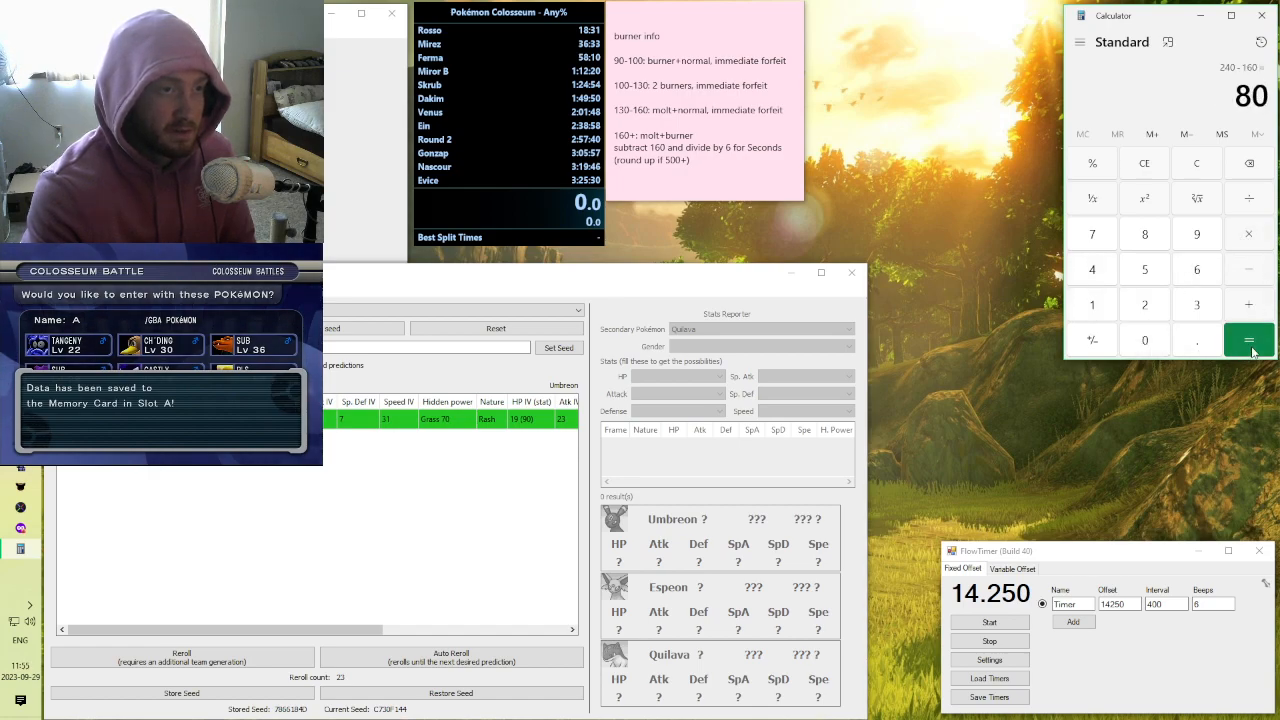
left_click(1248, 340)
type("1")
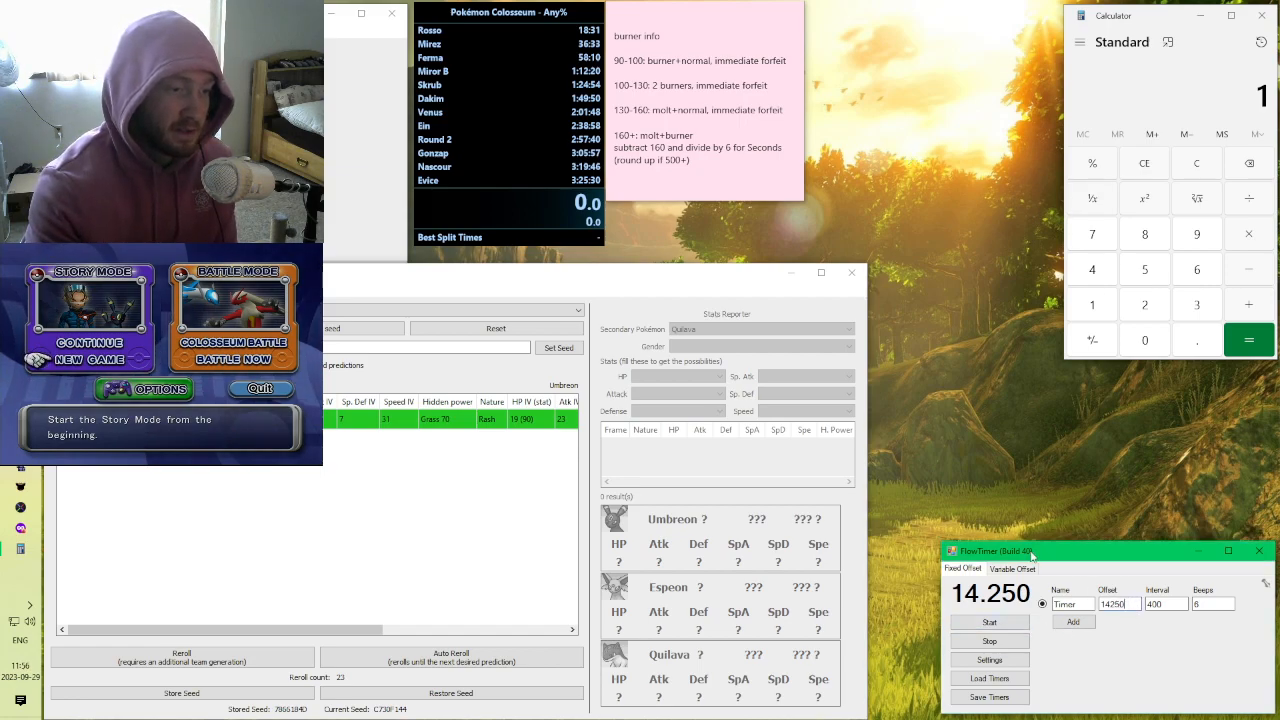
Step: Choose New Game under Story Mode to bring up the save-overwrite prompt
left_click(89, 359)
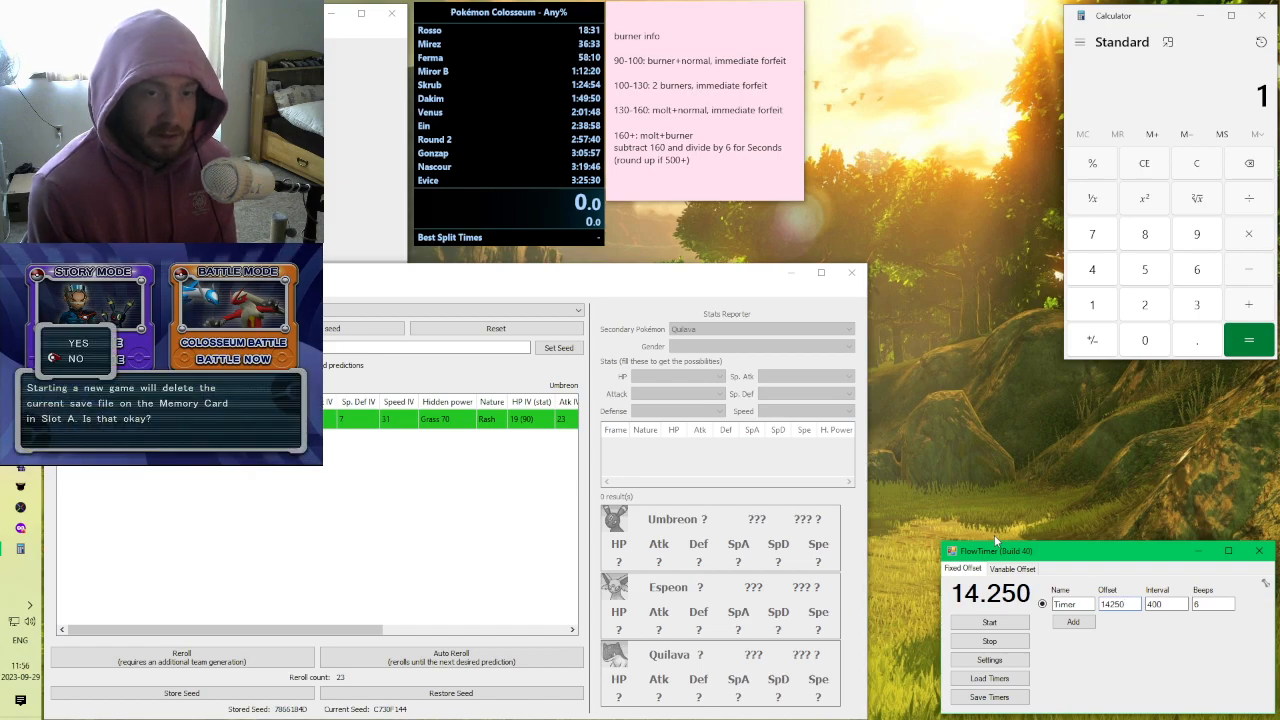